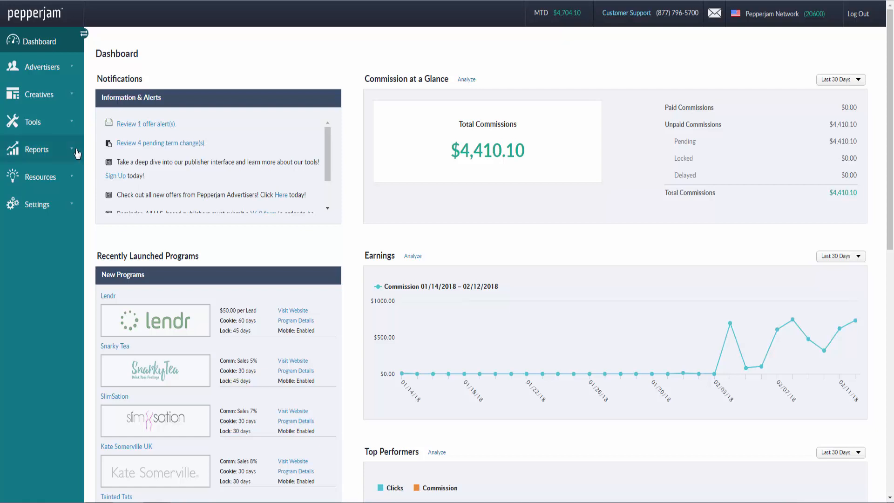
# Step: Navigate from the dashboard to the Demand reports page via the Reports sidebar section
pyautogui.click(36, 149)
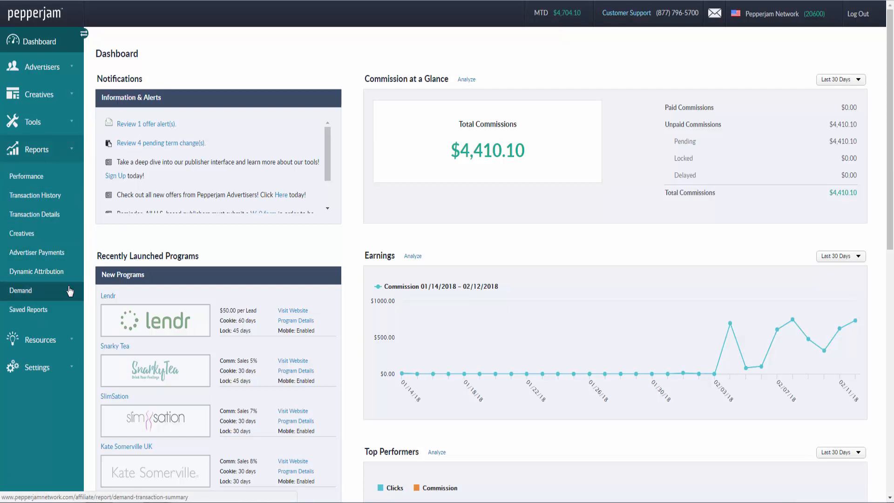
pyautogui.click(21, 291)
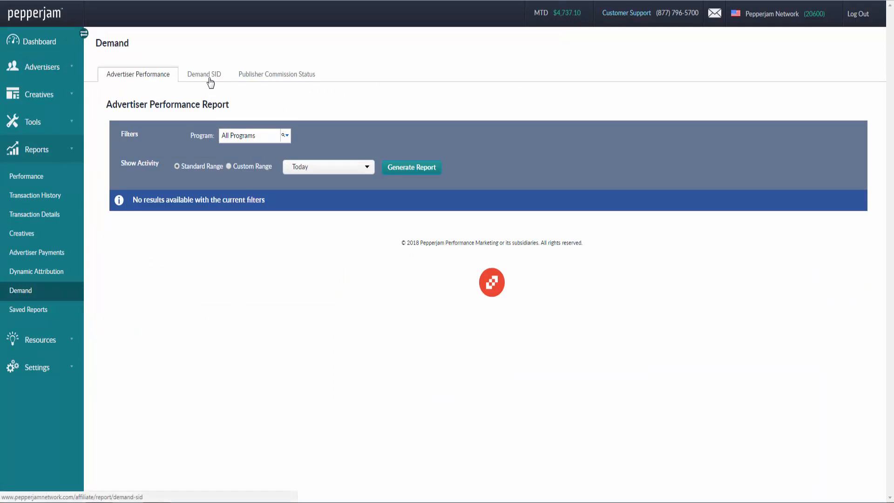
# Step: Switch to the Demand SID report with its program, tracking, creative and SID filters
pyautogui.click(204, 74)
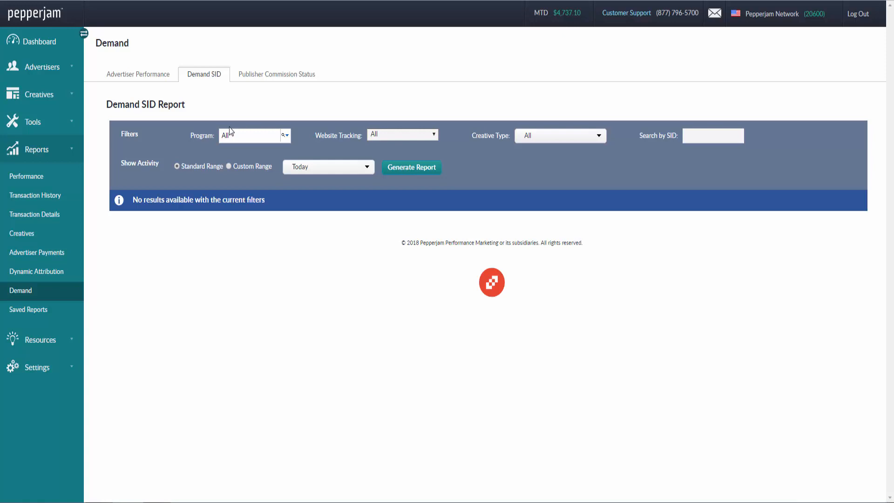
pyautogui.moveTo(264, 222)
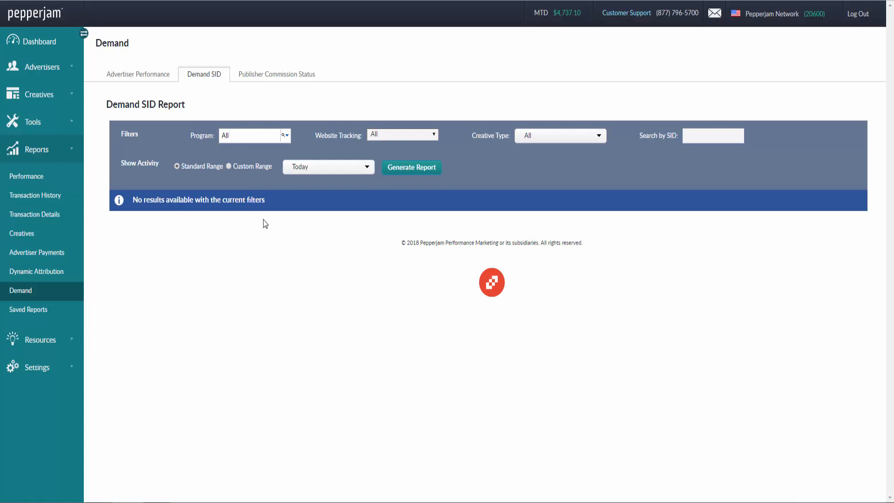
pyautogui.moveTo(222, 281)
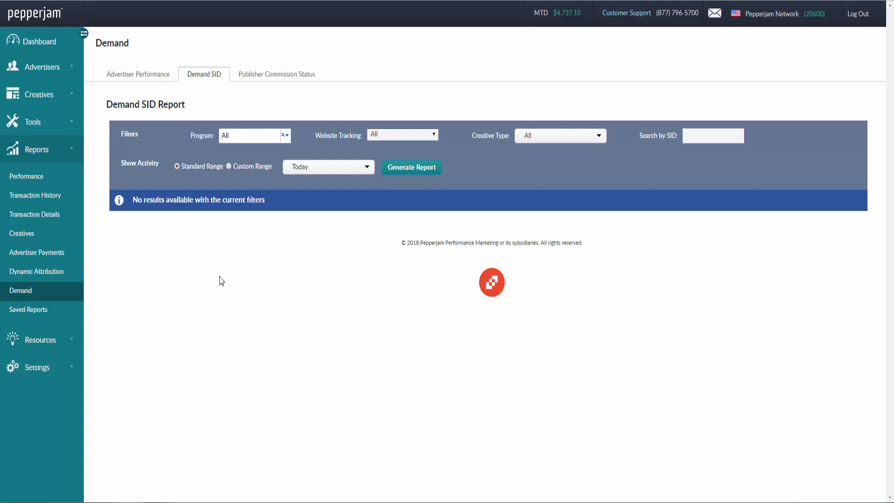
pyautogui.moveTo(284, 209)
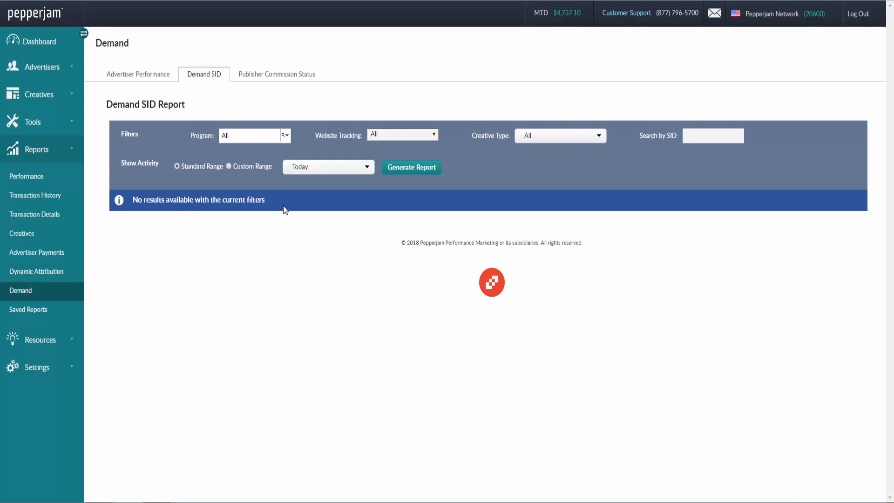
pyautogui.click(253, 135)
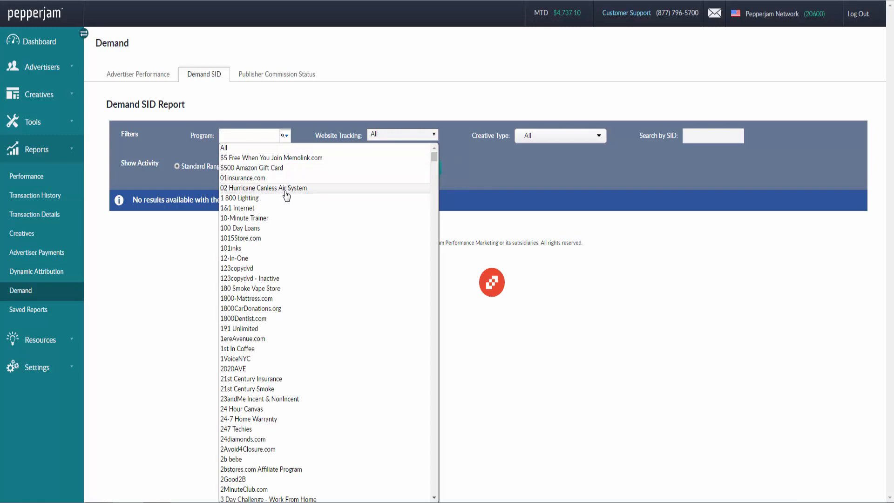
pyautogui.click(239, 197)
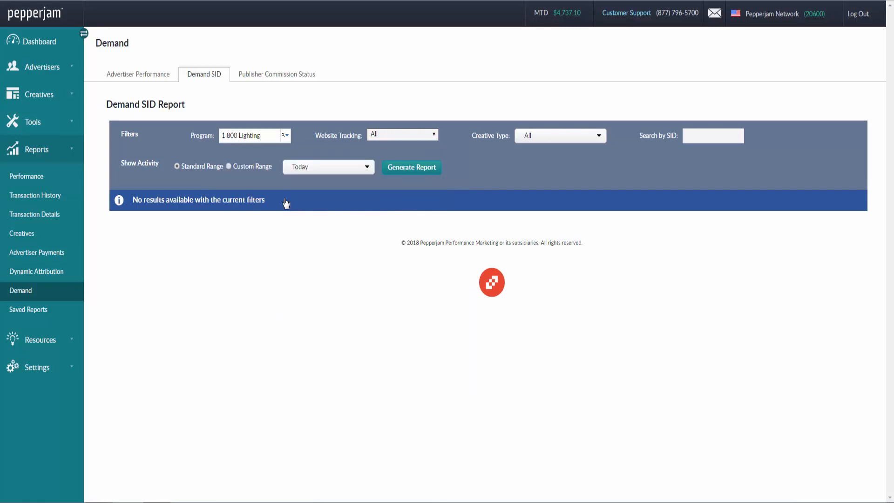
pyautogui.click(285, 136)
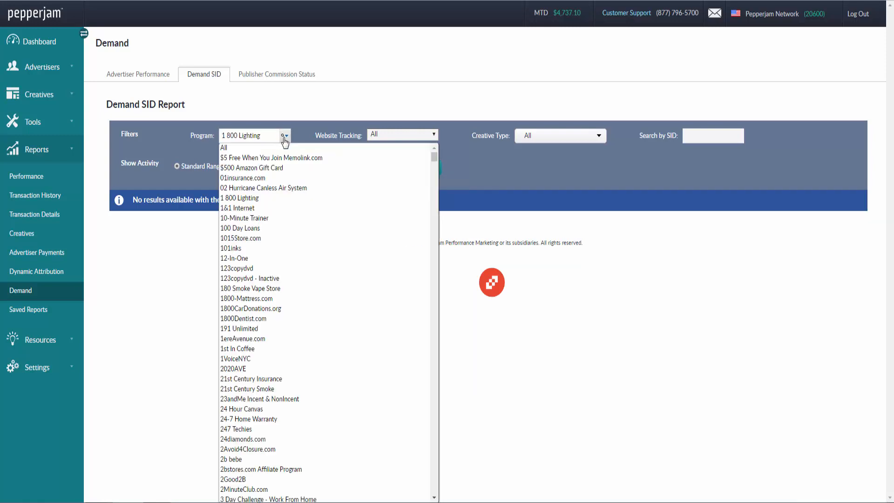
pyautogui.click(224, 148)
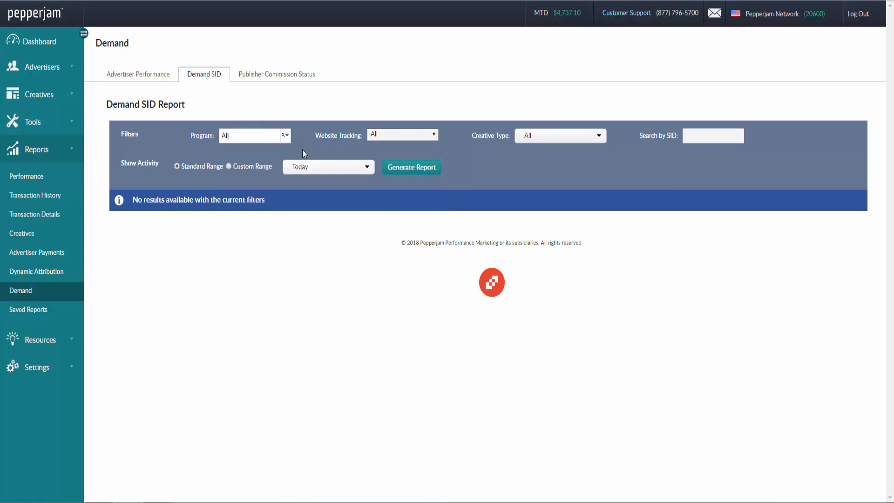
pyautogui.click(403, 135)
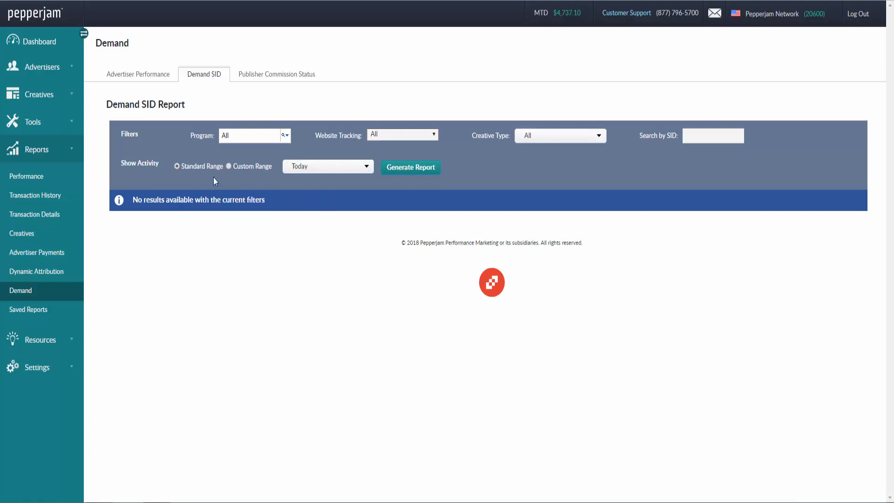
# Step: Set the activity range to Previous 3 Months and generate the Demand SID report
pyautogui.click(229, 166)
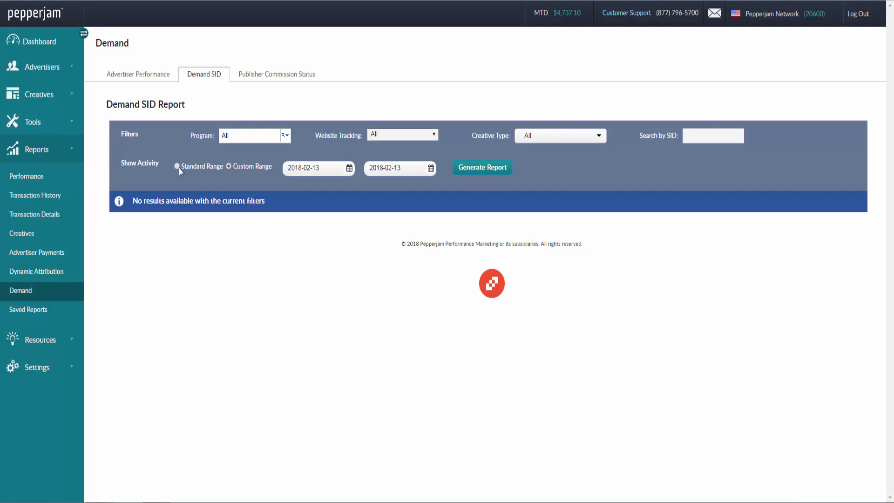
pyautogui.click(177, 165)
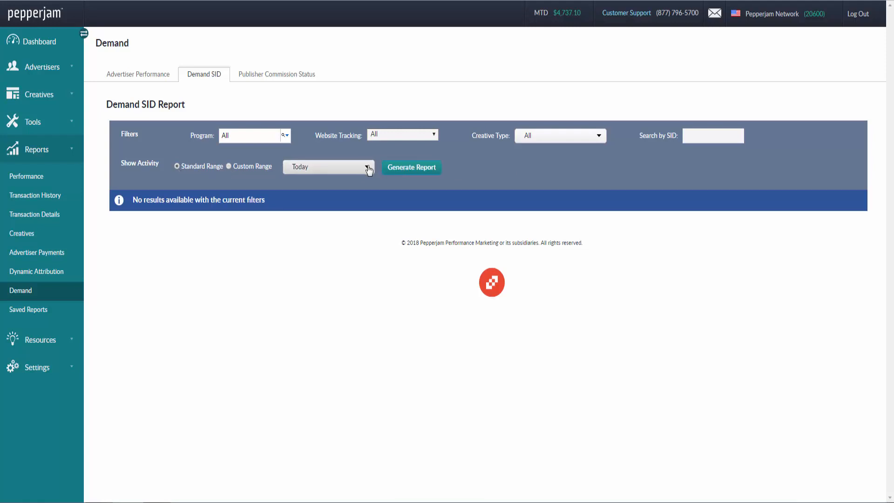
pyautogui.click(326, 167)
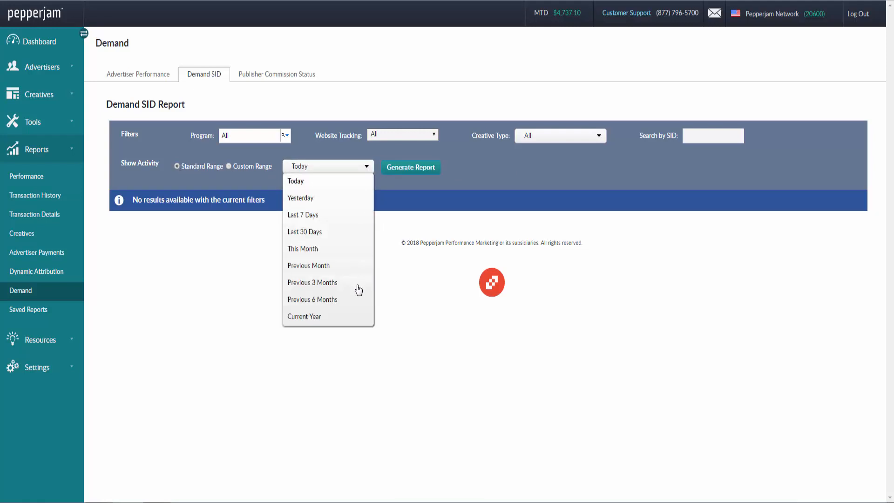
pyautogui.click(313, 282)
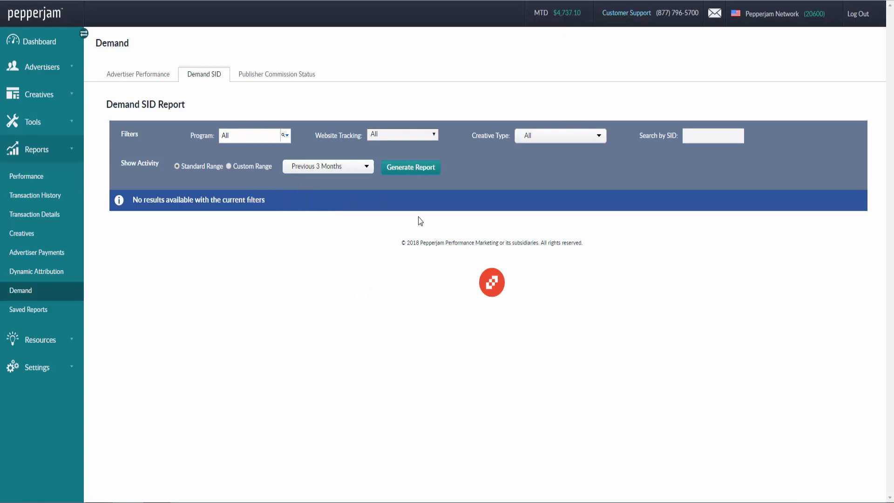
pyautogui.click(409, 167)
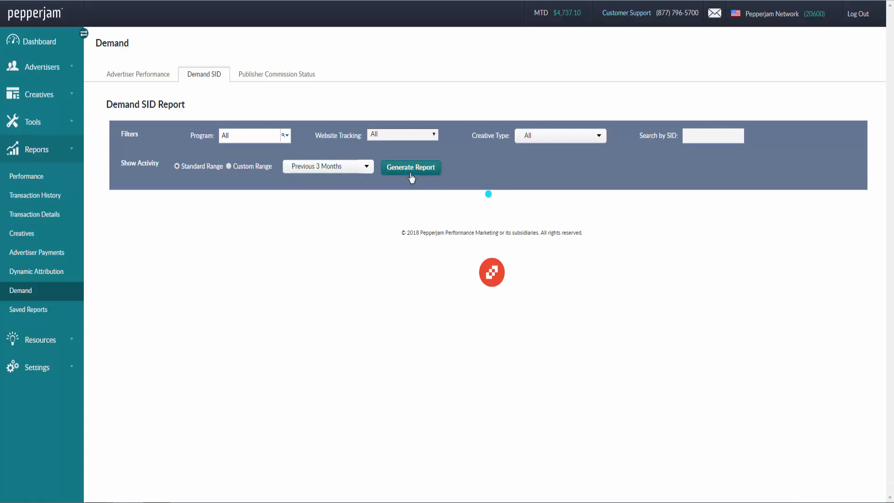
# Step: Load the results table listing Ace Hardware December 2017 orders totalling $48.92
pyautogui.click(410, 166)
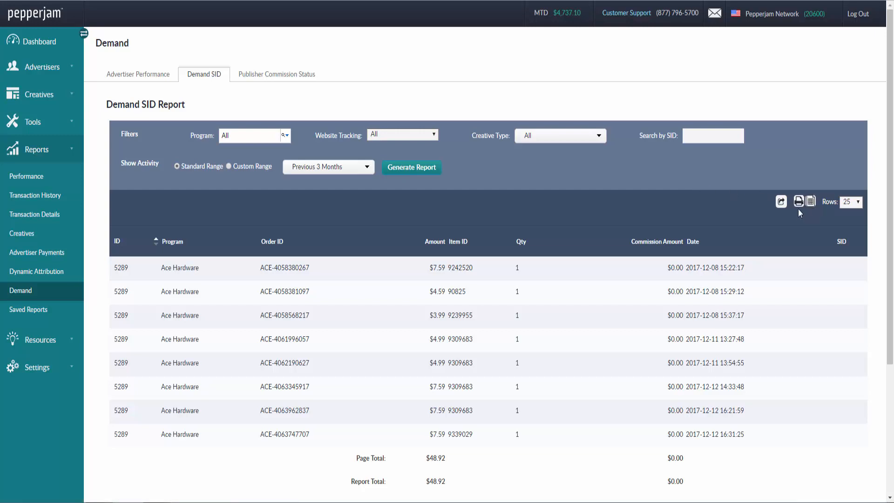
pyautogui.moveTo(811, 212)
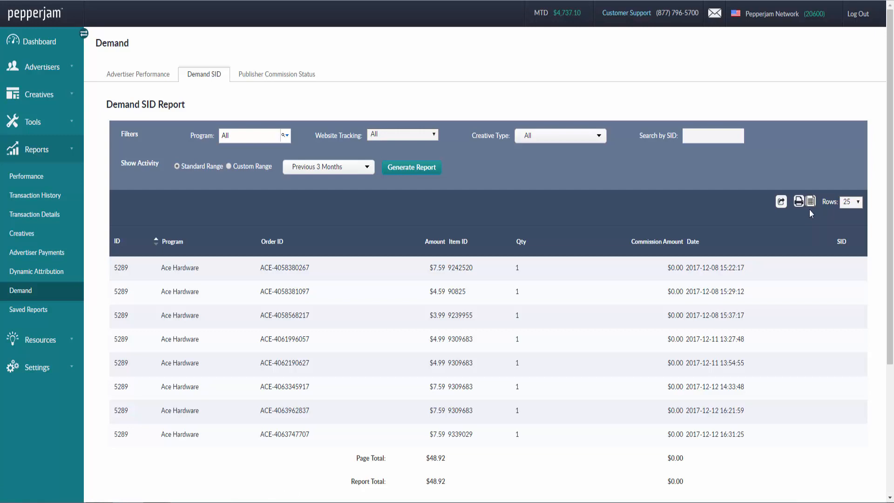